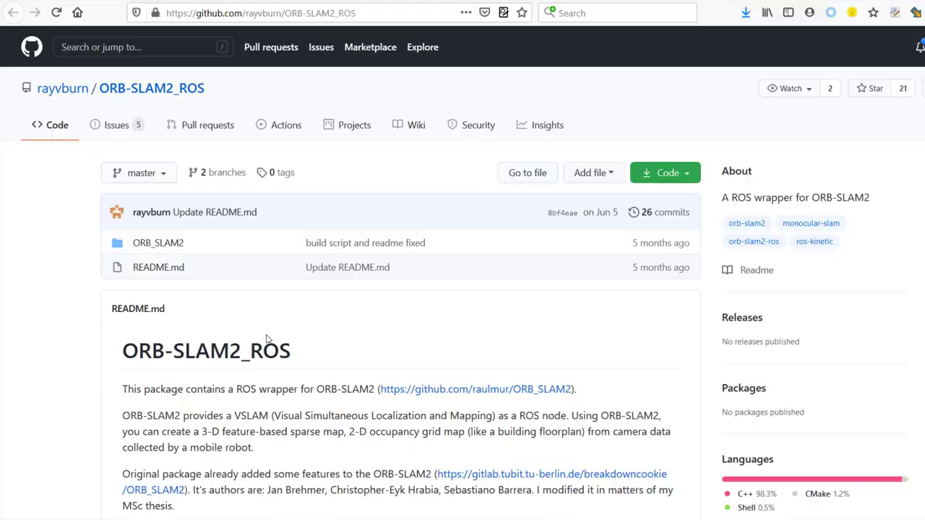
Read down the ORB-SLAM2_ROS README to its Documentation and Hardware sections
double_click(268, 351)
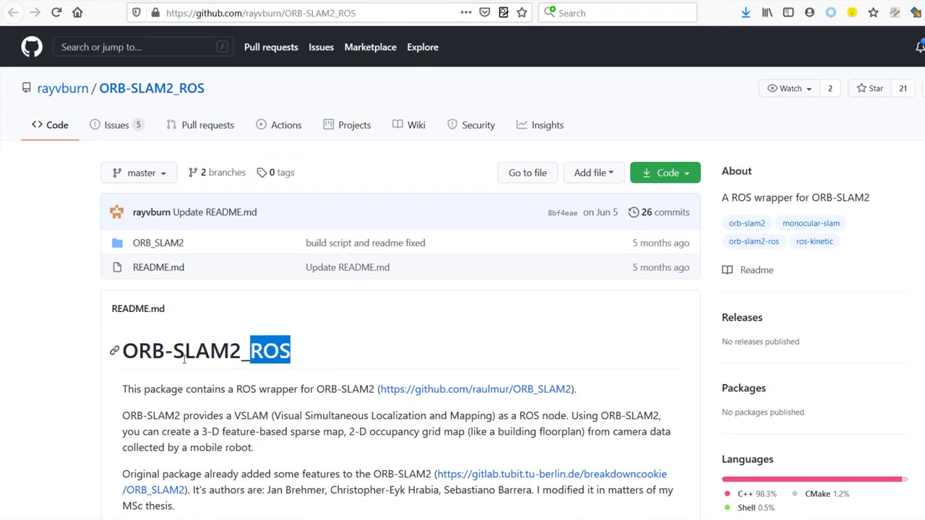
scroll("down", 3)
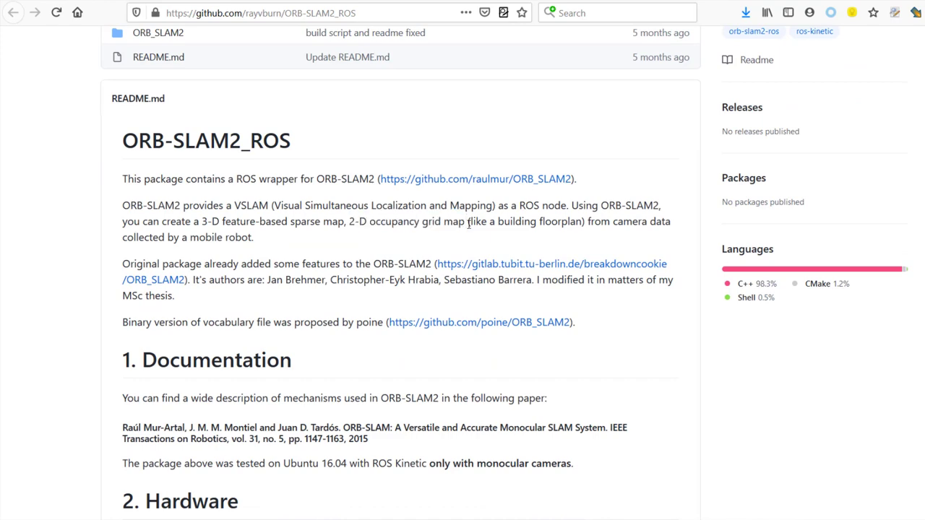
scroll("down", 3)
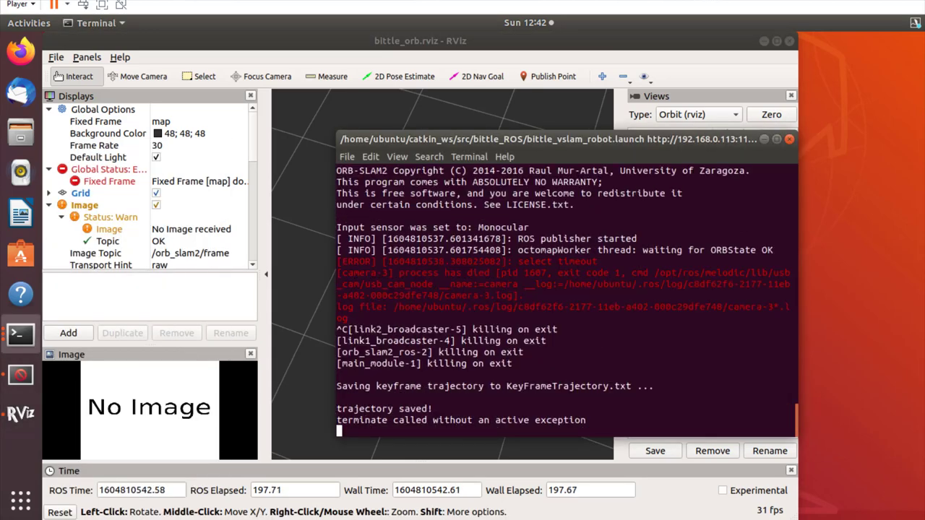
Run roslaunch bittle_driver bittle_vslam_robot.launch to bring ORB-SLAM2 and the camera back up
type("roslaunch bittle_driver bittle_vslam_robot.launch")
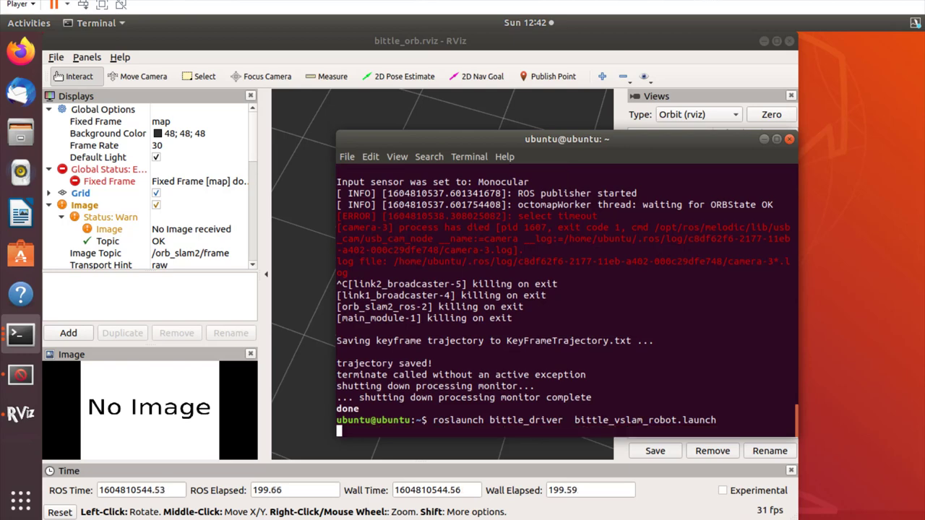
key("Return")
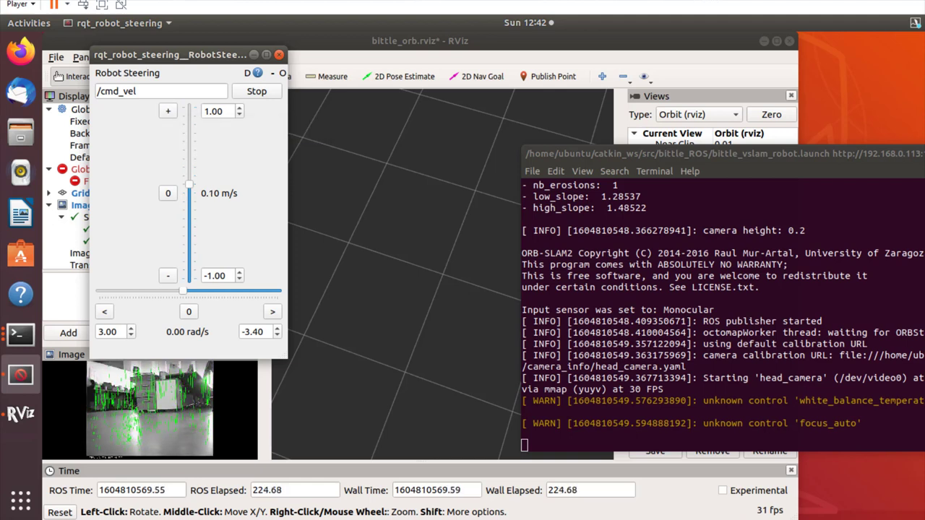
mouse_move(168, 275)
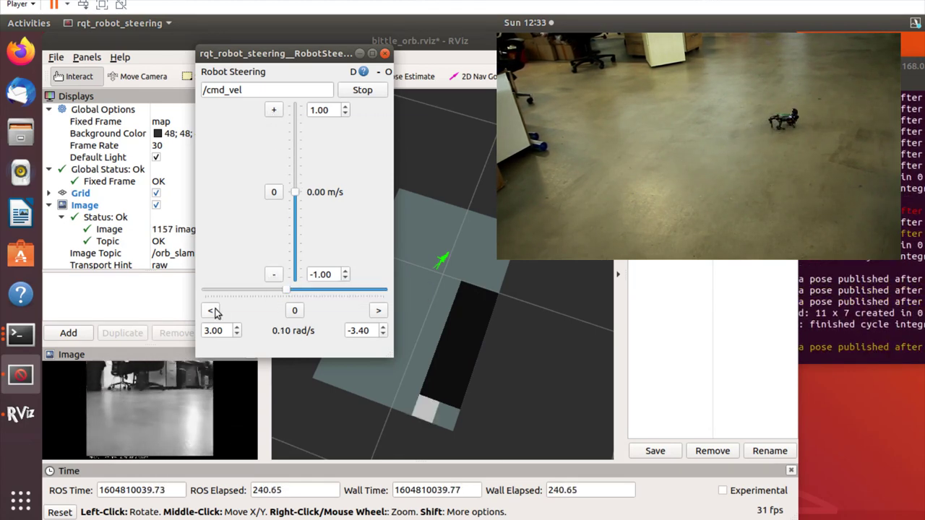
mouse_move(211, 311)
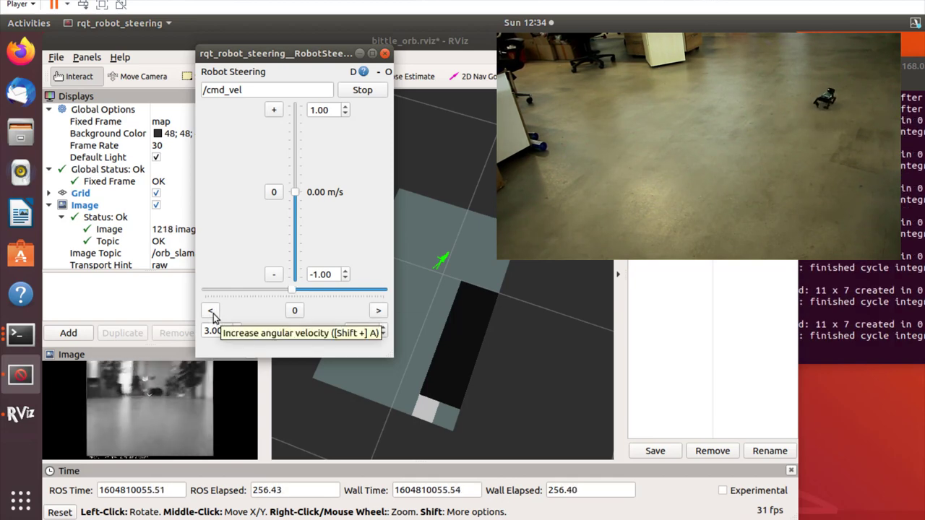